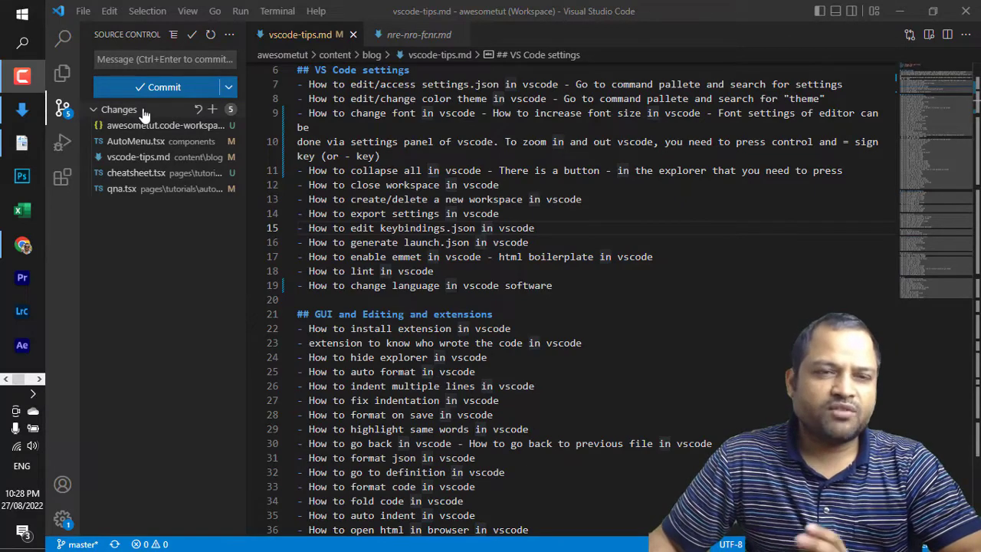
mouse_move(136, 141)
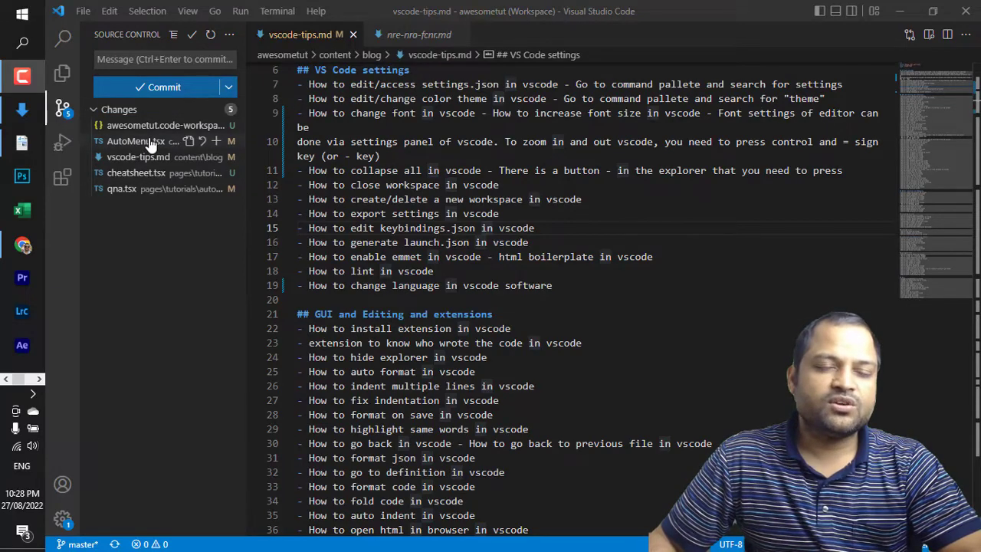
mouse_move(143, 141)
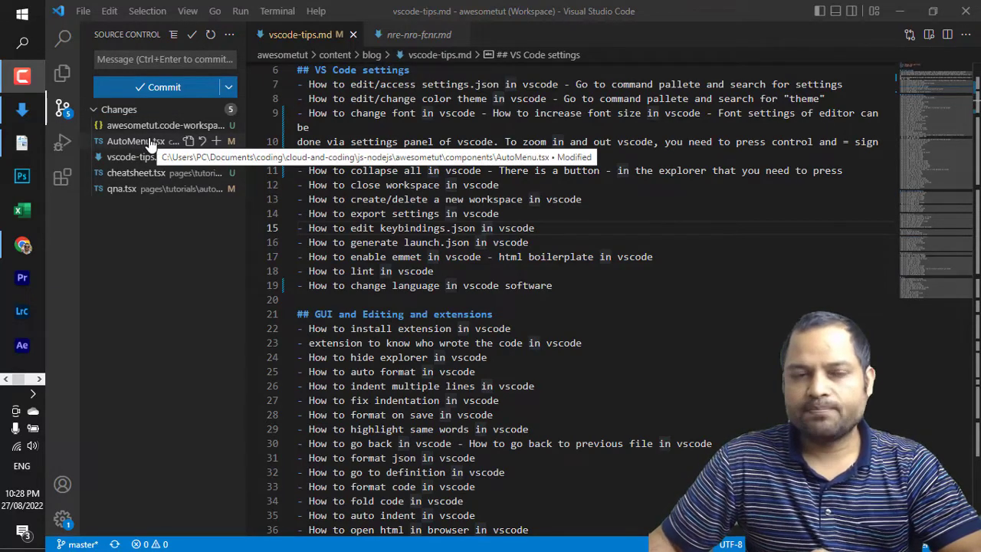
mouse_move(141, 207)
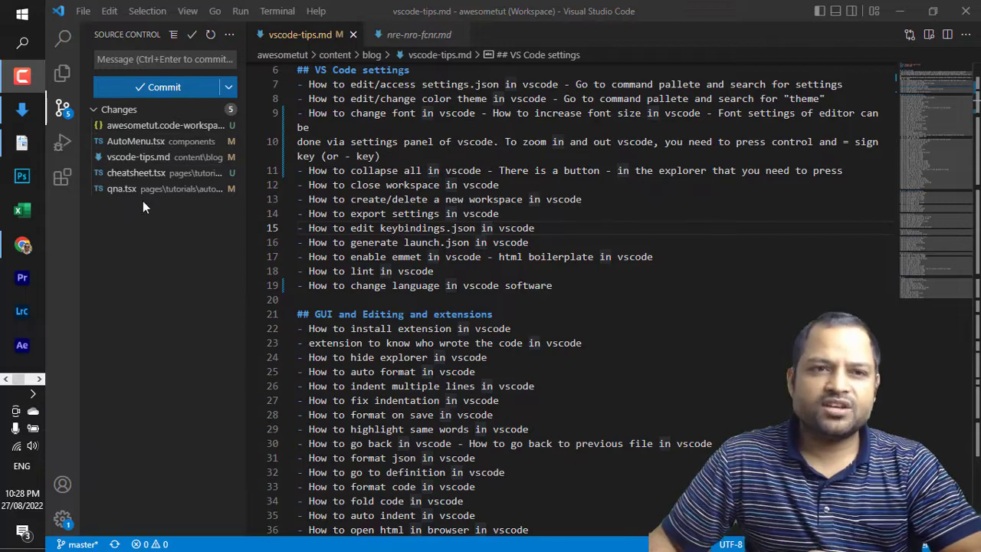
mouse_move(141, 156)
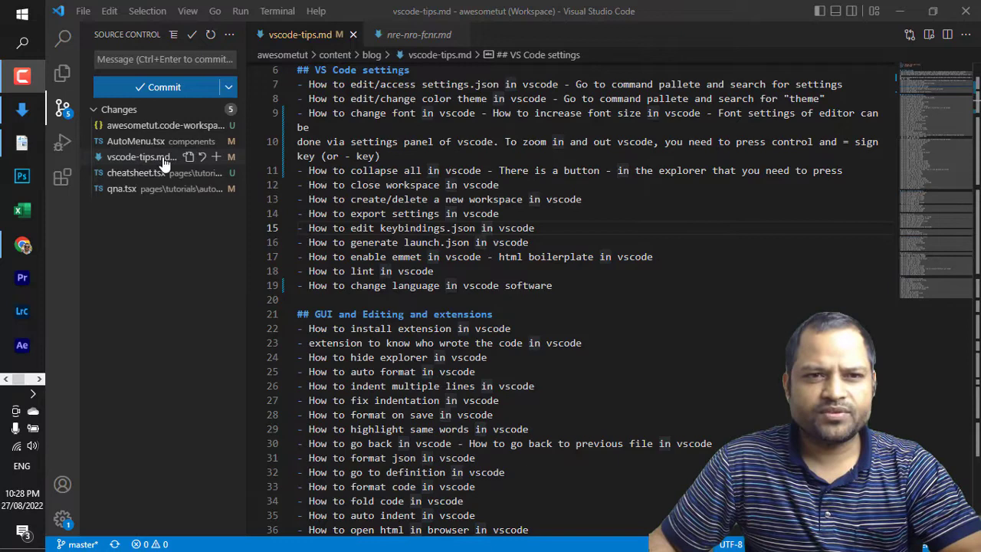
mouse_move(211, 162)
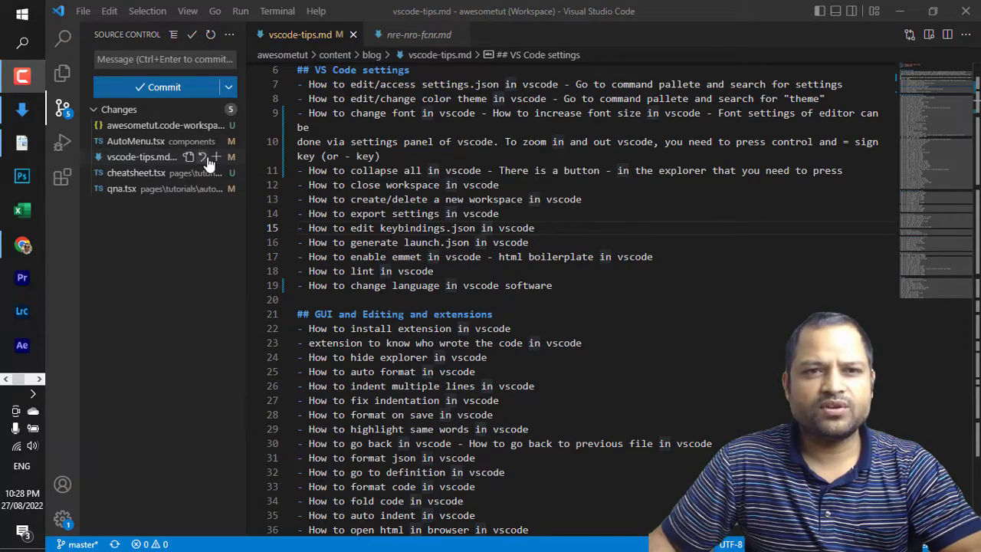
mouse_move(218, 156)
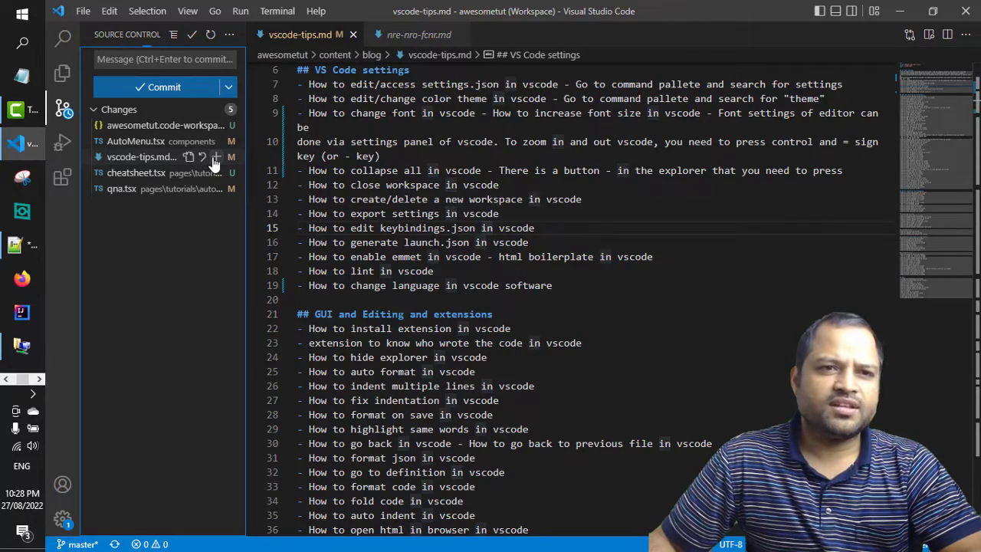
Stage vscode-tips.md alone, leaving the other four changed files unstaged.
click(217, 157)
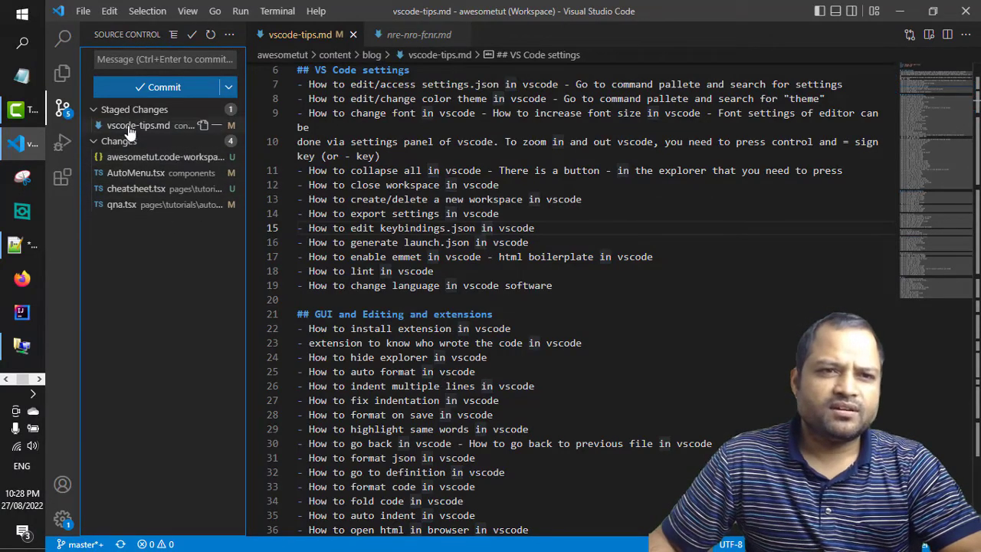
mouse_move(138, 126)
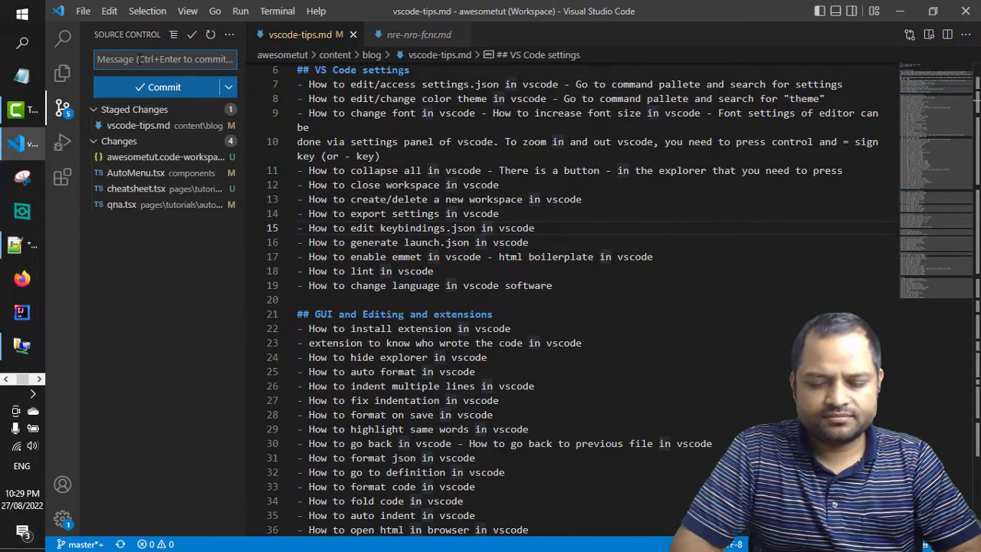
Enter the commit message 'updated vscode' for the staged file, ready to commit.
text(updated)
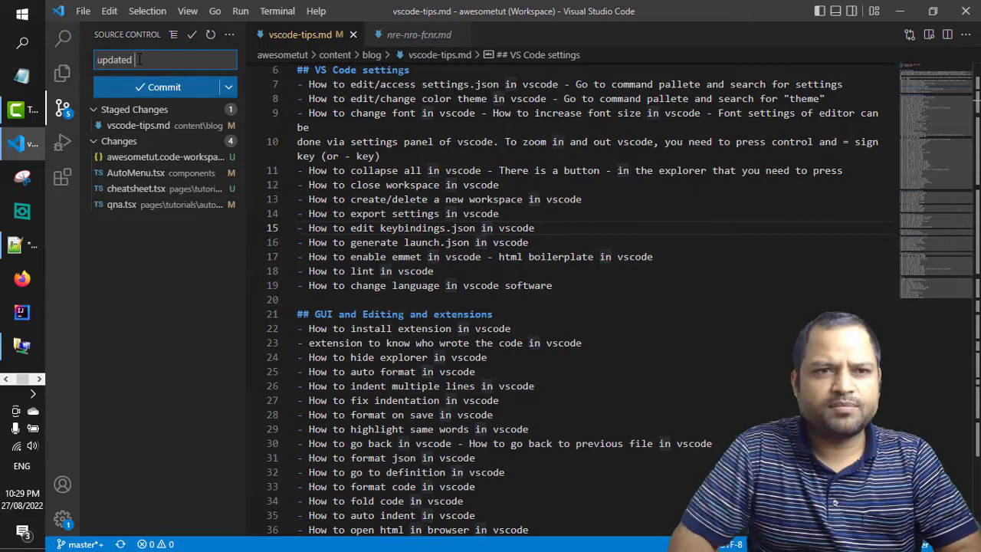
text(cs)
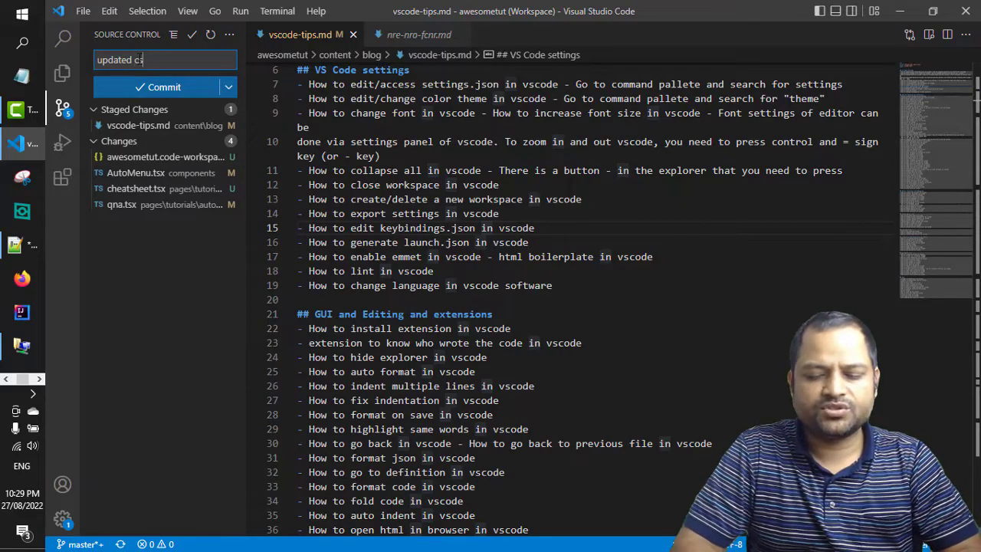
text(code)
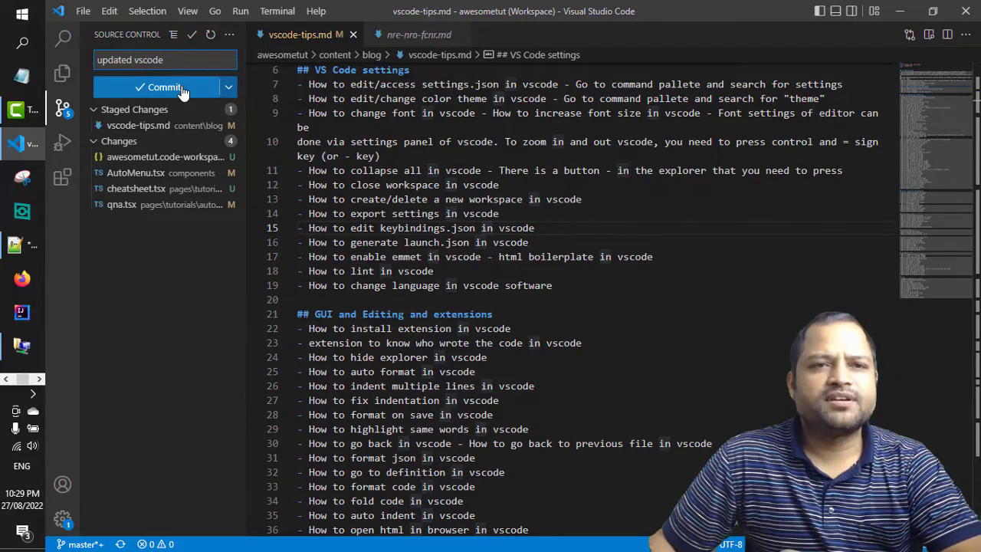
mouse_move(165, 86)
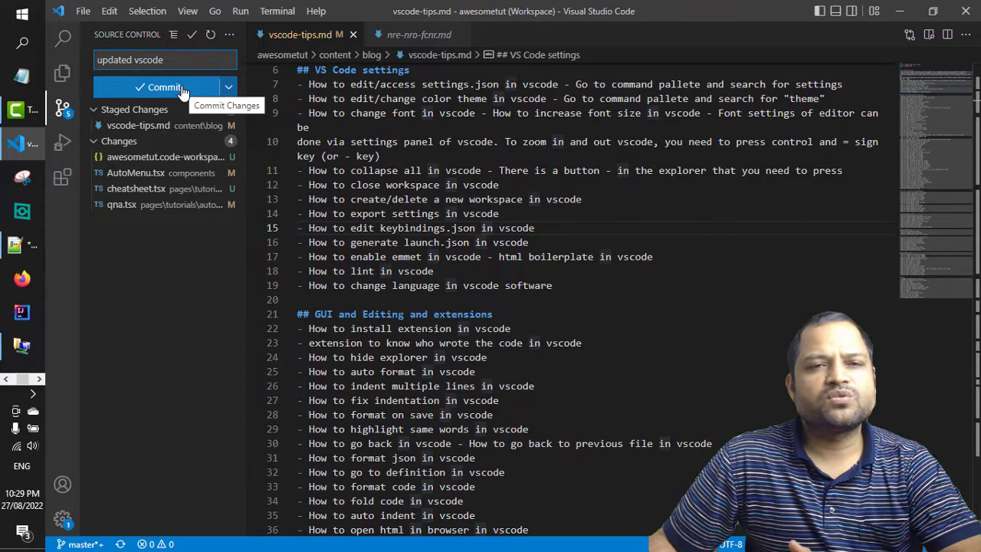